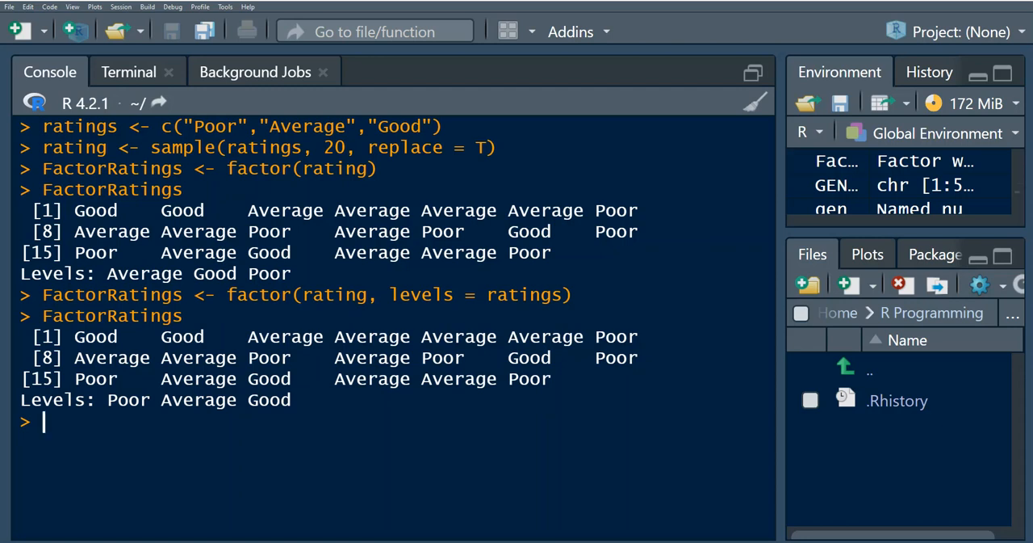
- Print the current levels of FactorRatings with levels(FactorRatings)
type("levels(")
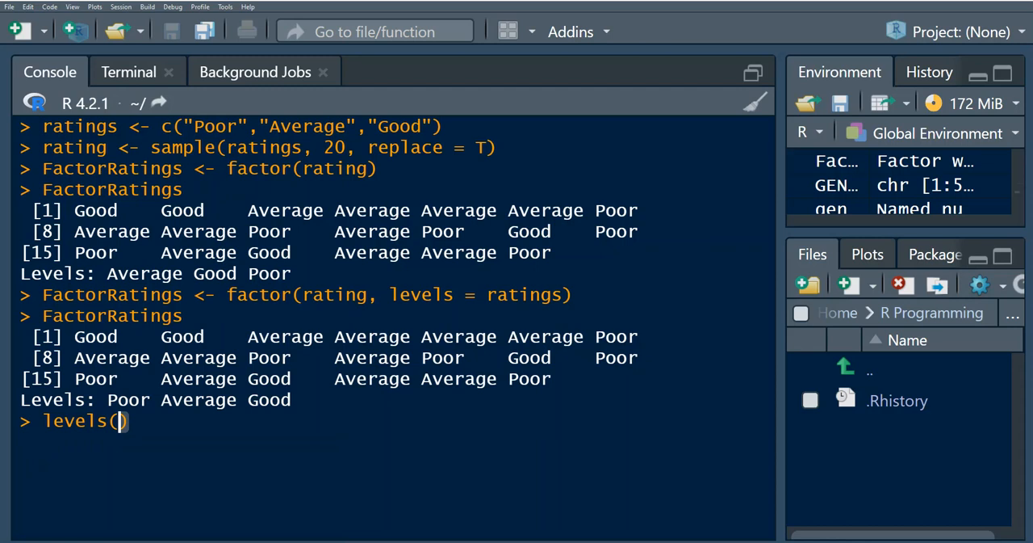
type("FactorRatings")
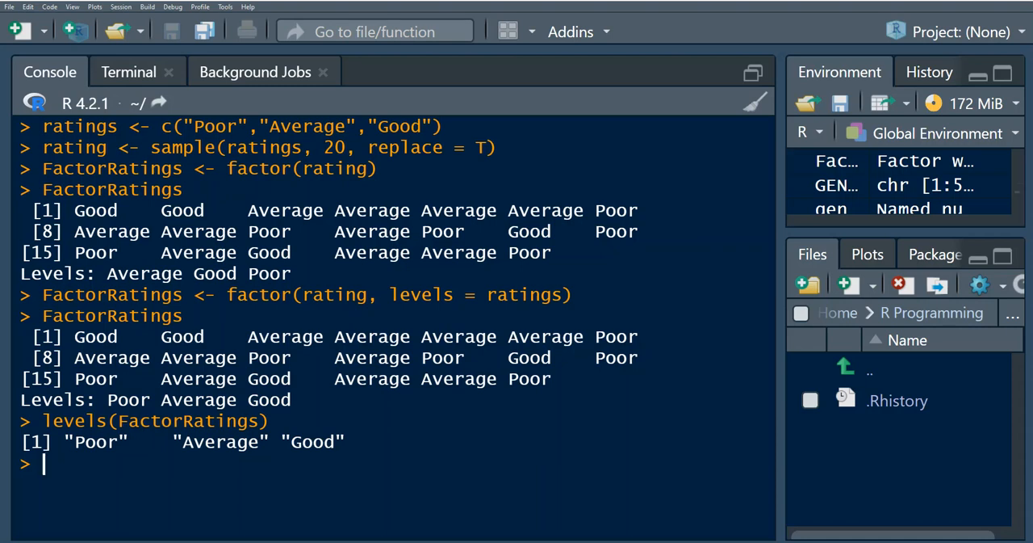
type("l")
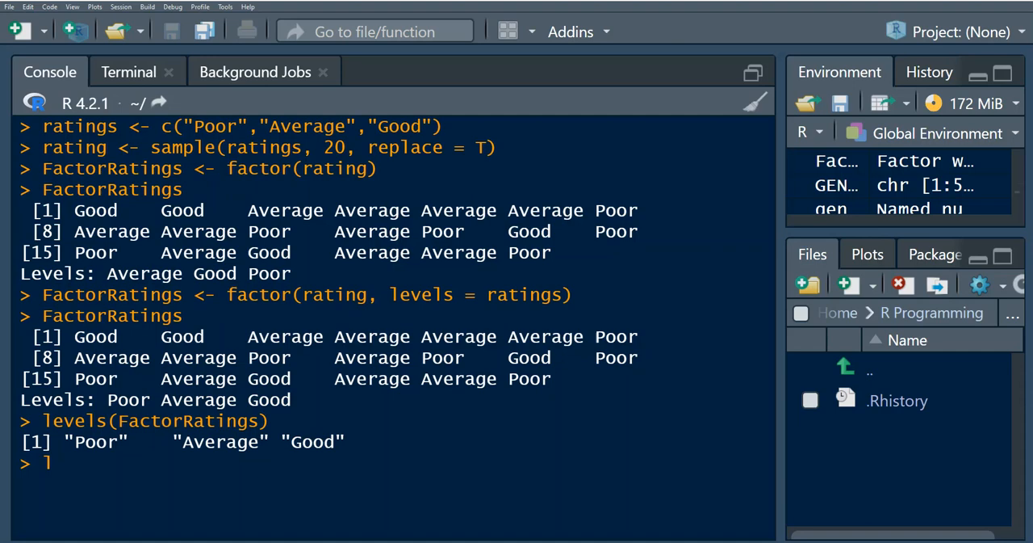
- Begin the levels(FactorRatings) <- c("Negative" assignment
type("levels(F")
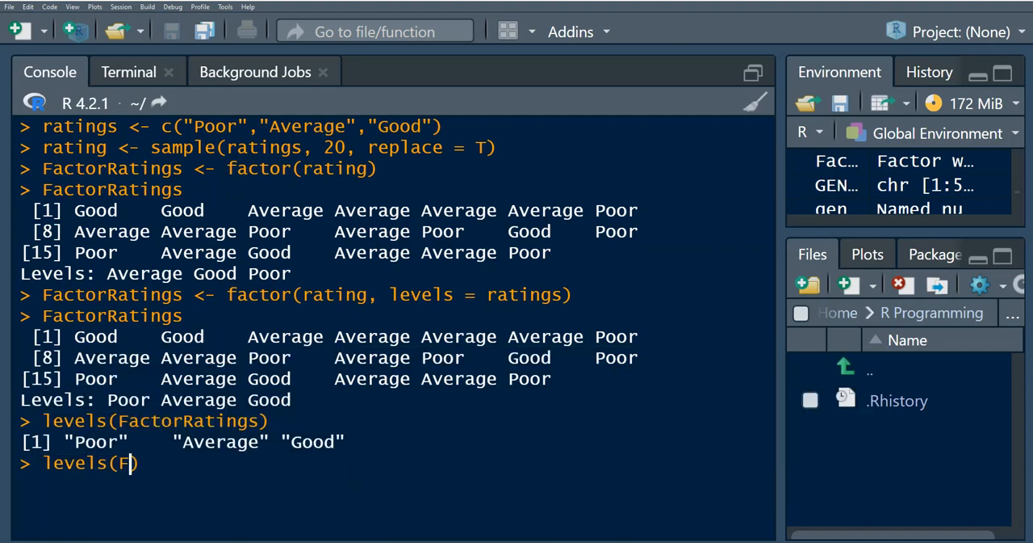
type("actorRatings")
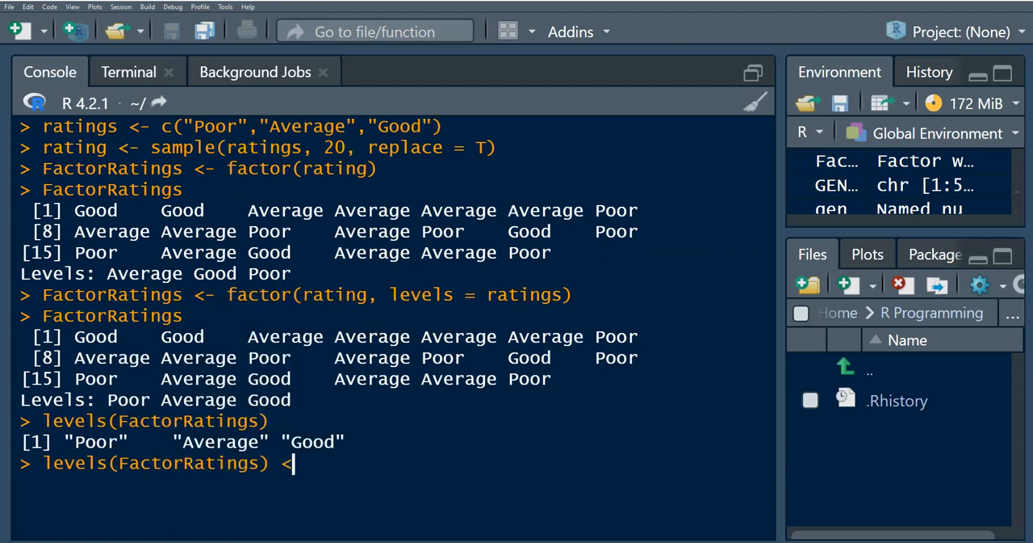
type("- c(")
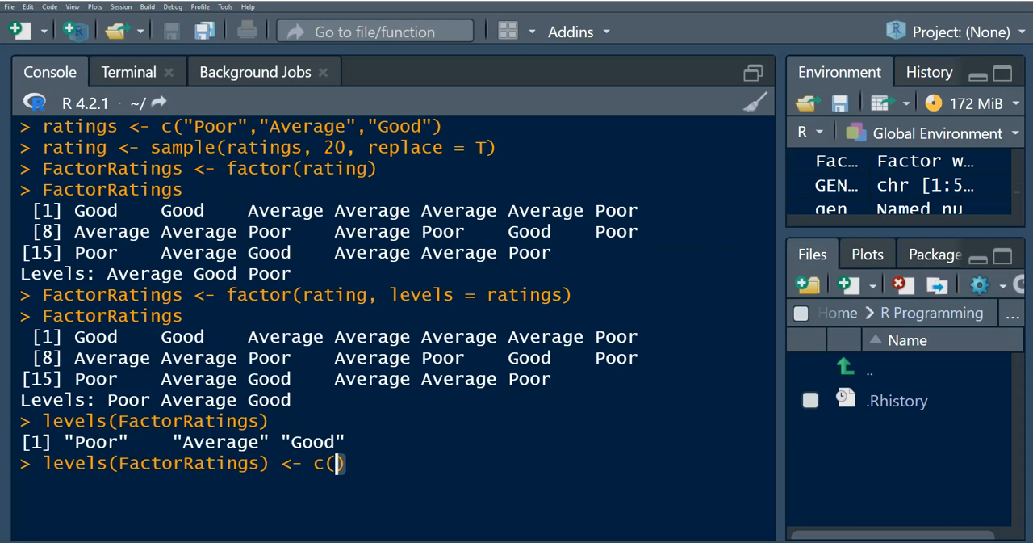
type("\"")
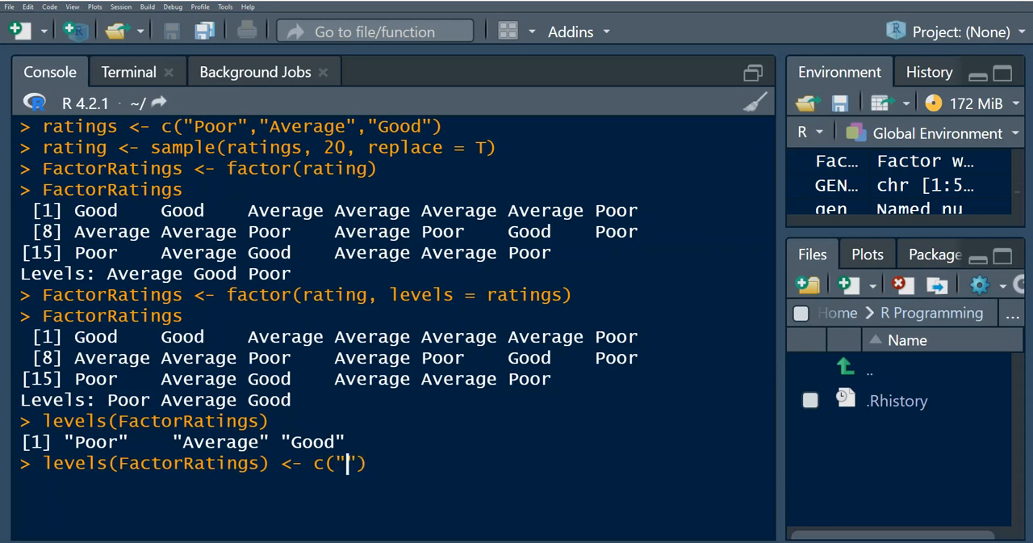
type("Neg")
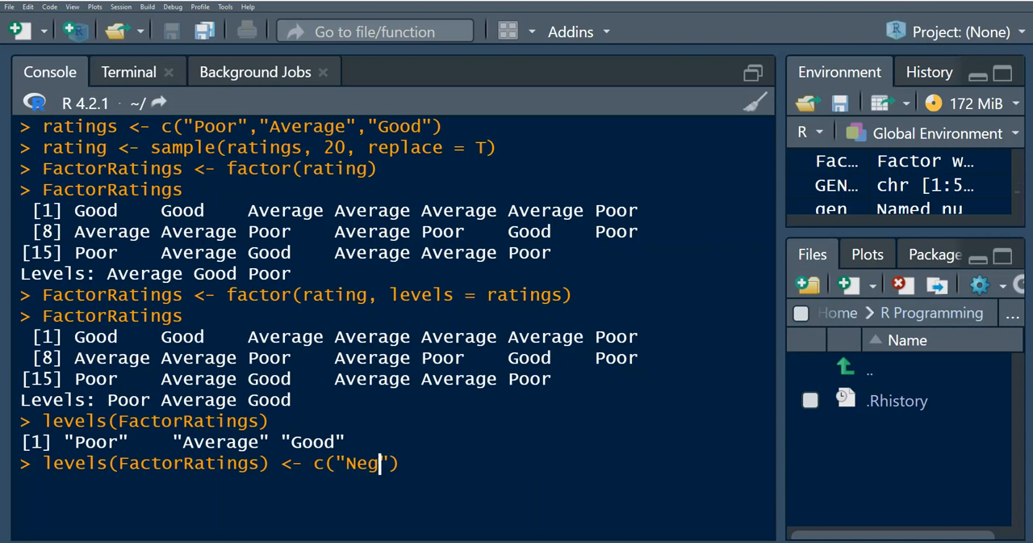
type("ative")
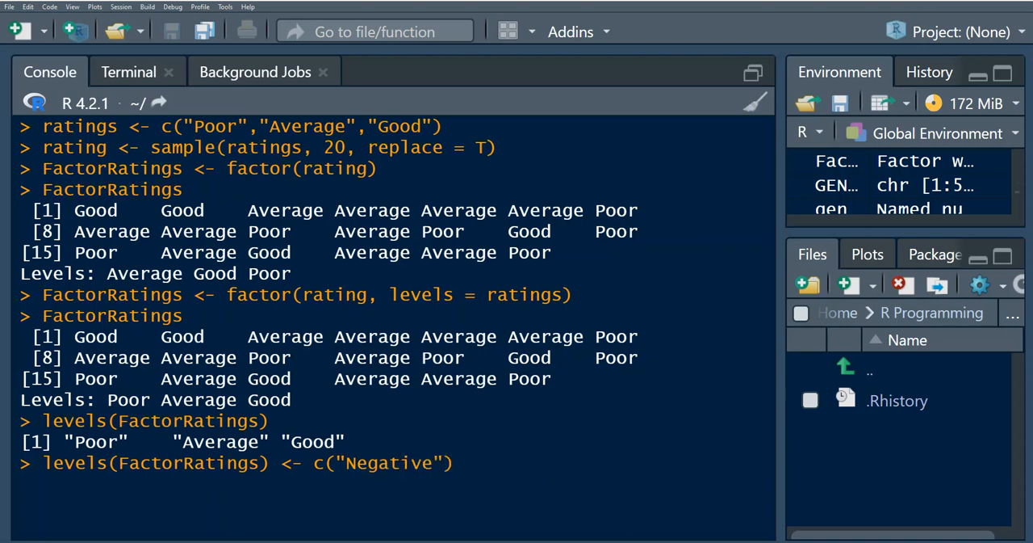
- Add "Average" and "Positive" to the vector and run the rename
type(",\"\"")
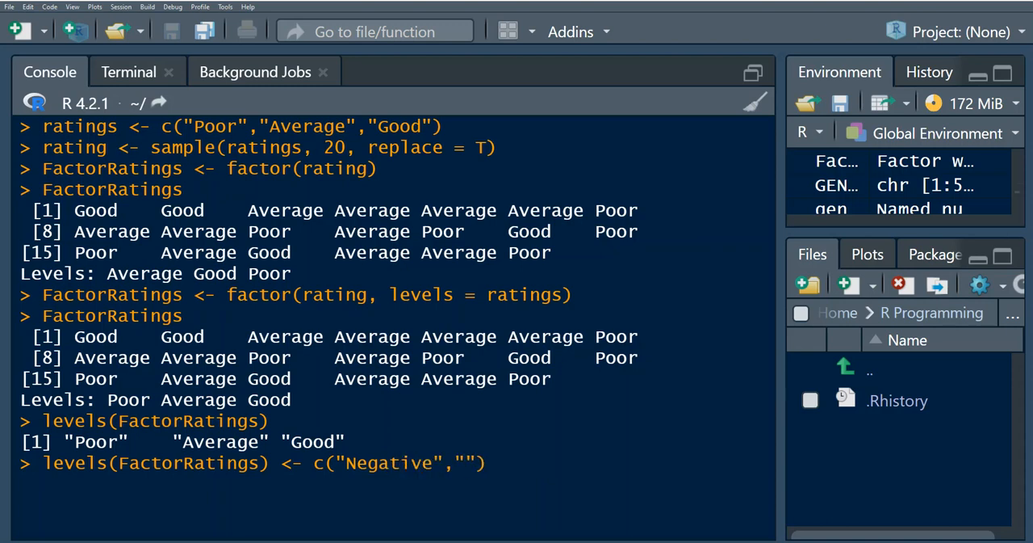
type("Aver")
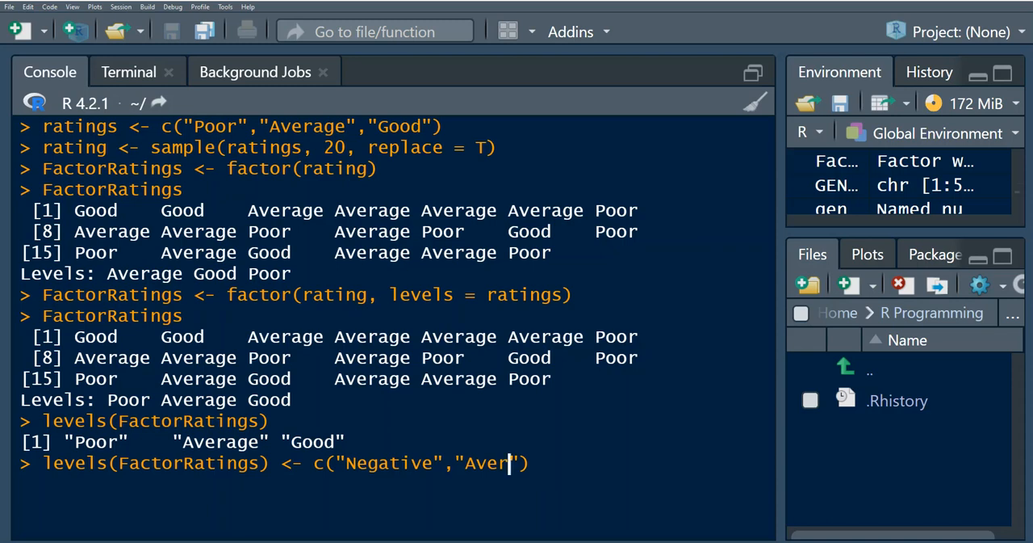
type("age\",\"")
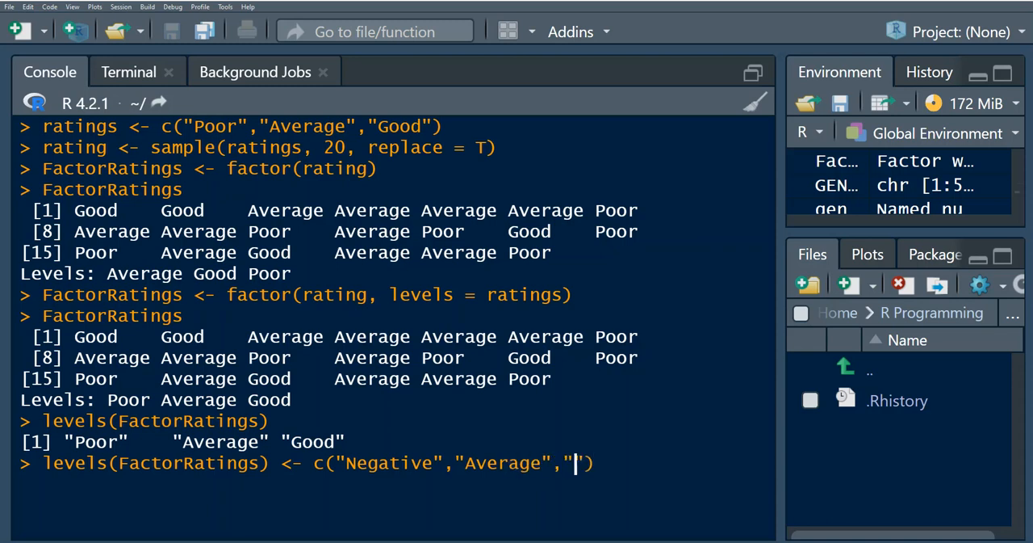
type("Pos")
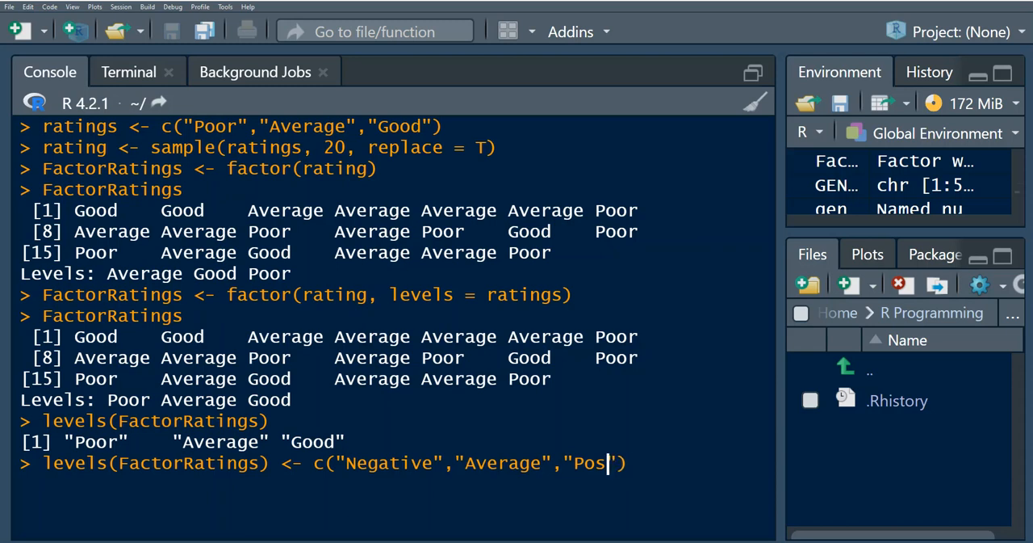
type("iv")
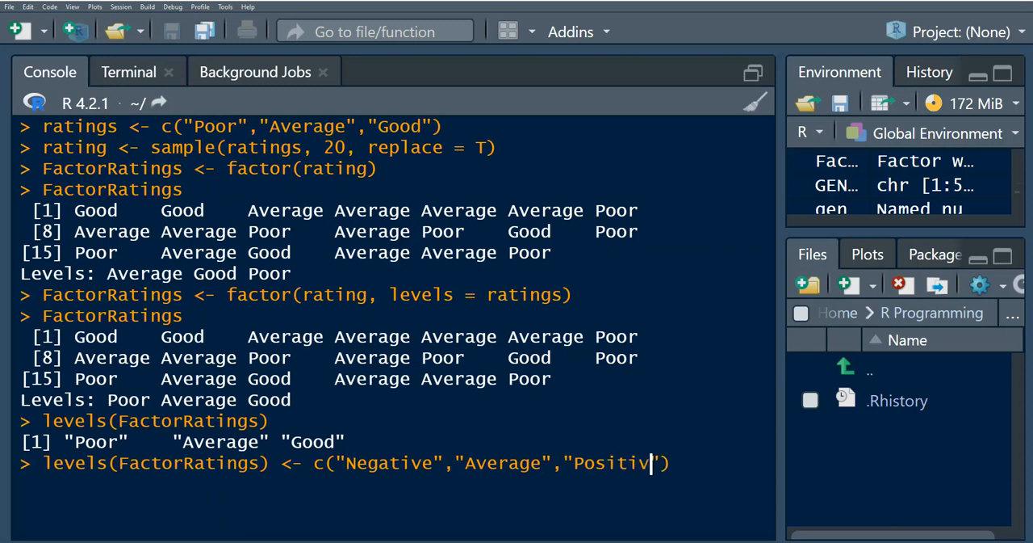
type("e")
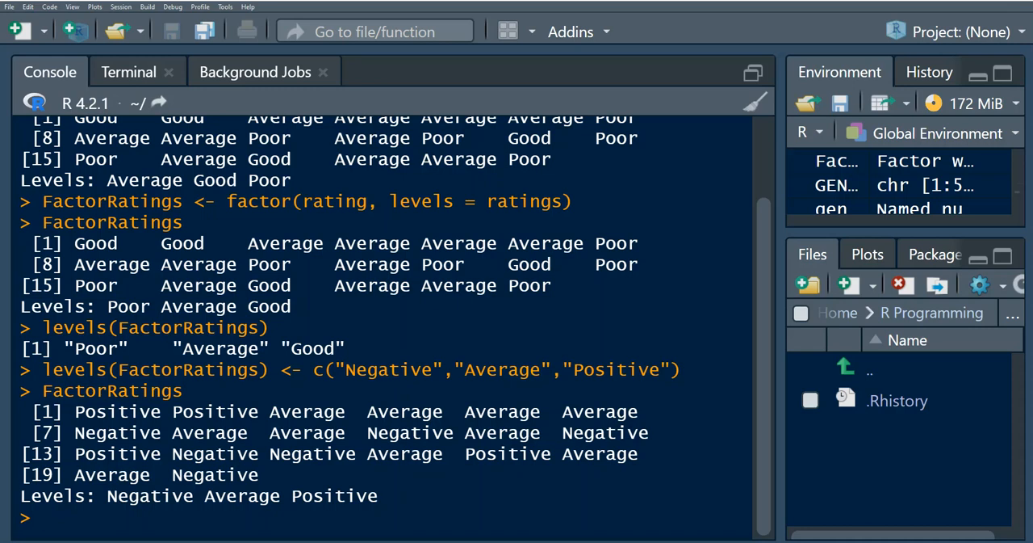
type("levels(FactorRatings) <- c(\"Negative\",\"Average\",\"Positive\")")
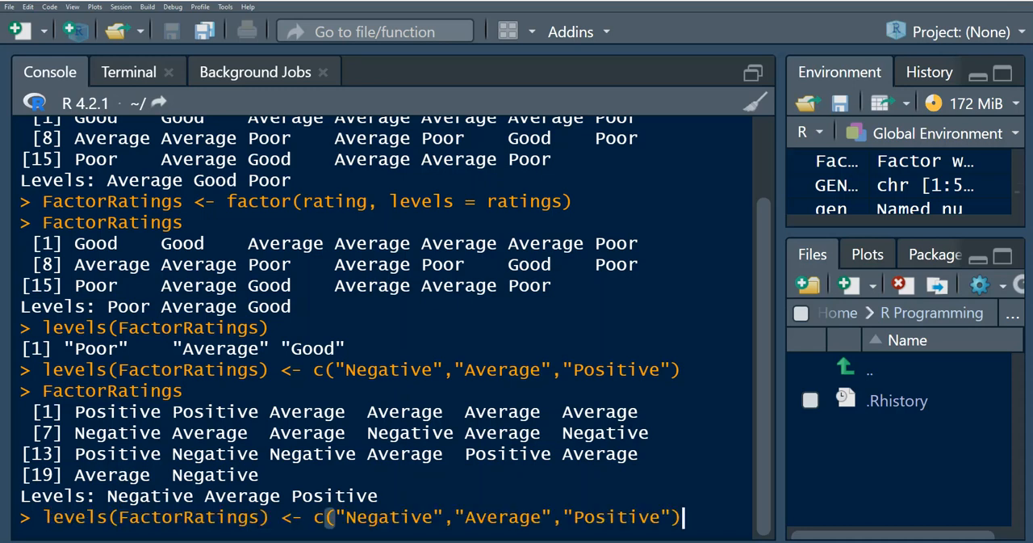
- Change the recalled command to c("Negative","Other","Other") and print FactorRatings
key("Backspace")
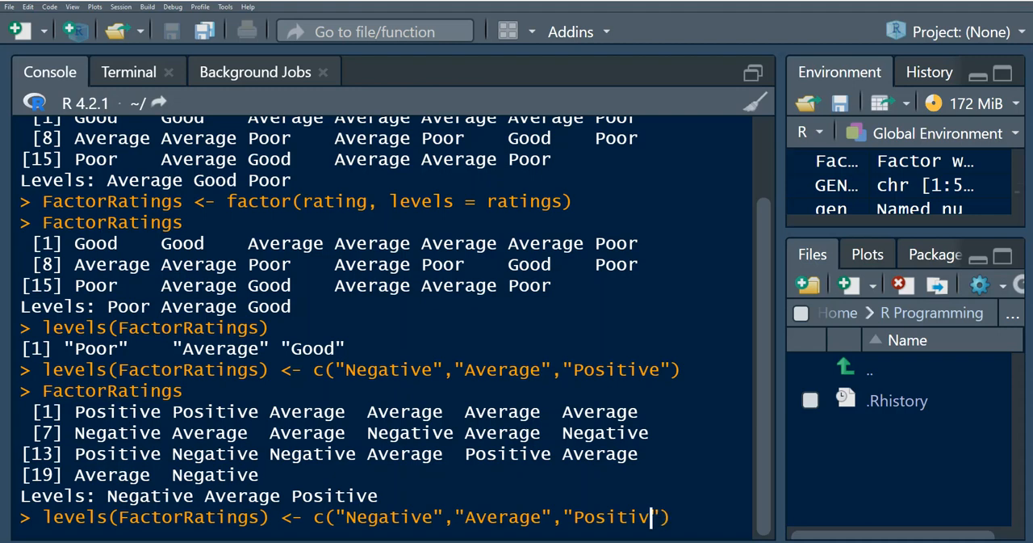
key("Backspace")
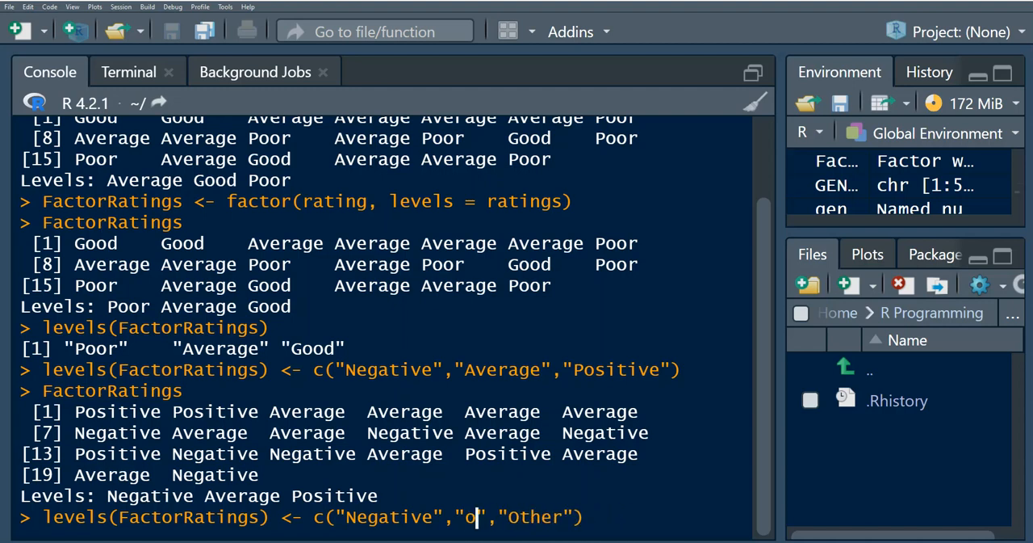
type("ther")
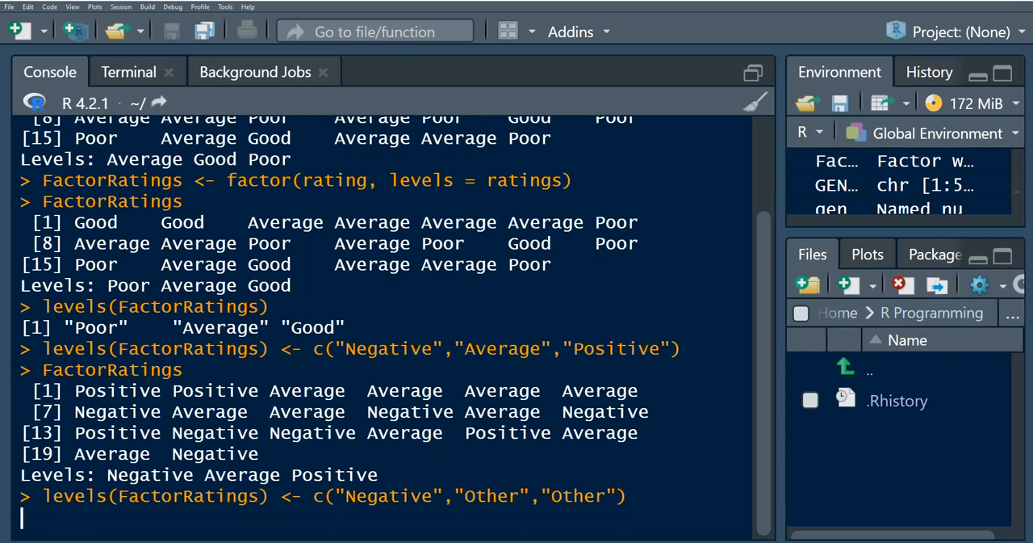
type("FactorRatings")
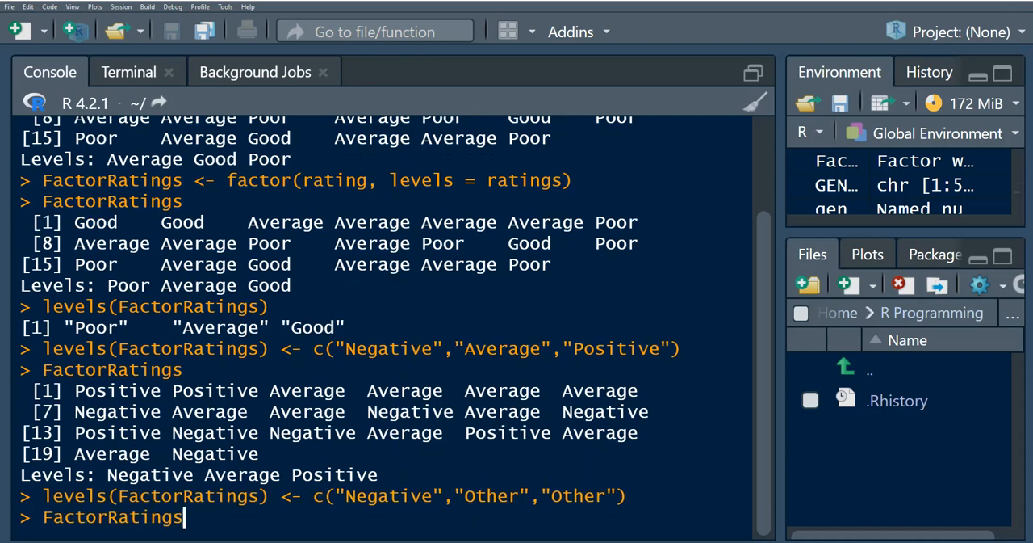